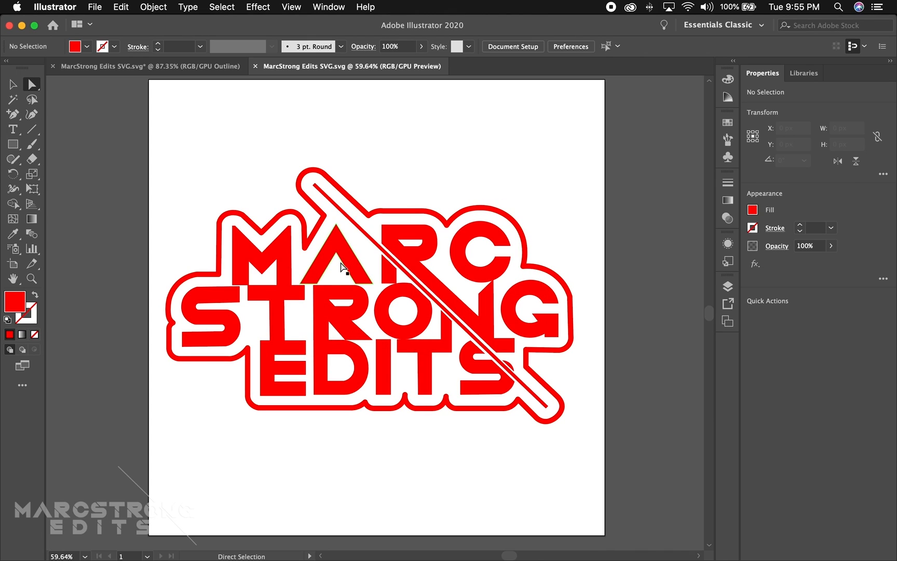
mouse_move(335, 260)
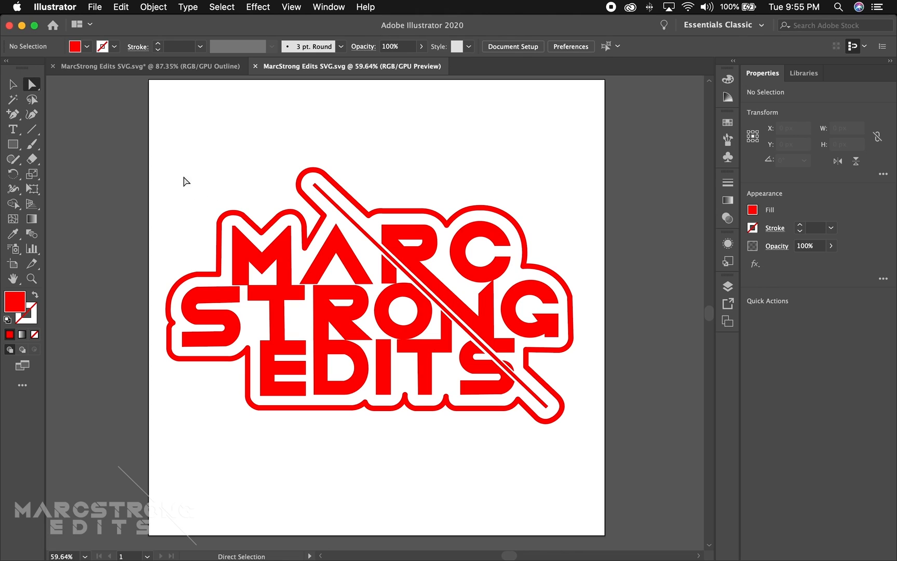
mouse_move(95, 7)
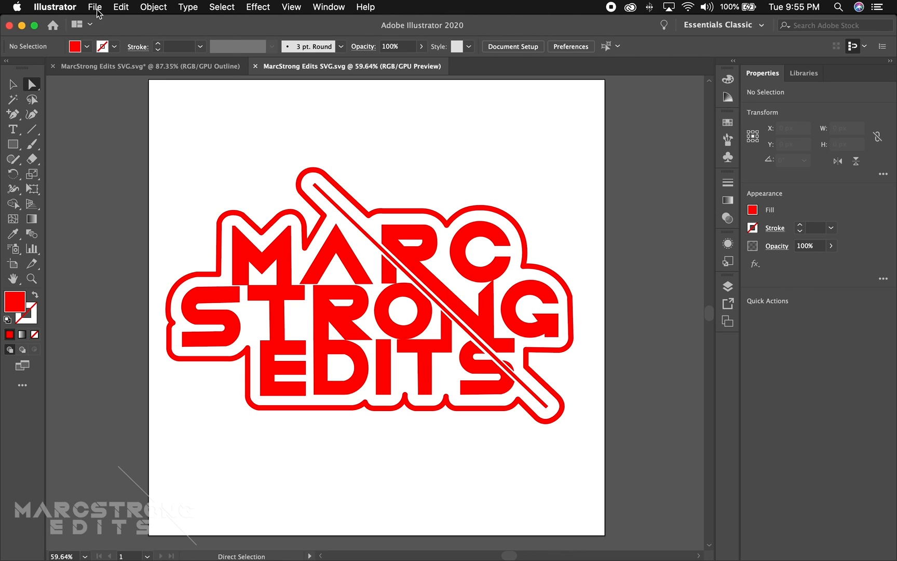
Step: Set up a Save As copy in SVG format named 'MarcStrong Edits SVG 2.svg'
left_click(94, 7)
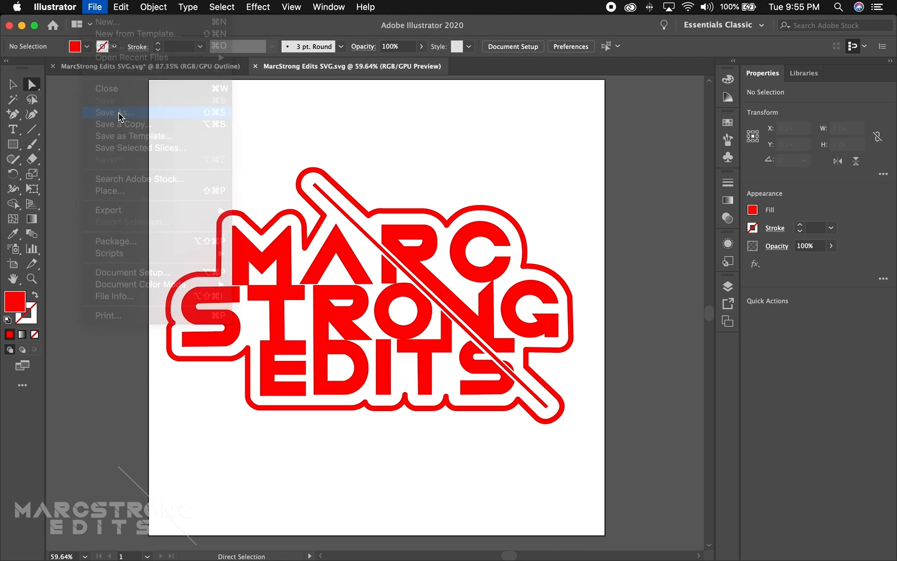
left_click(114, 113)
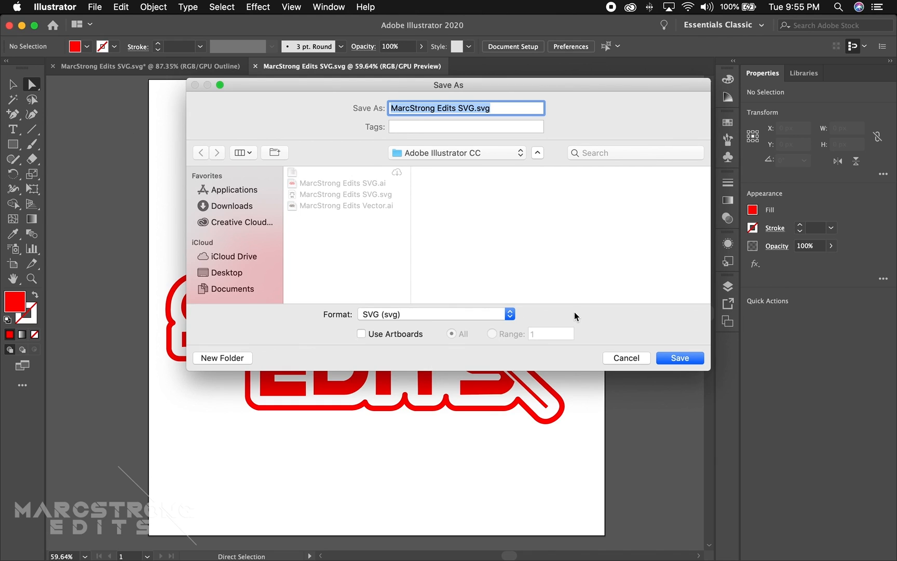
mouse_move(430, 315)
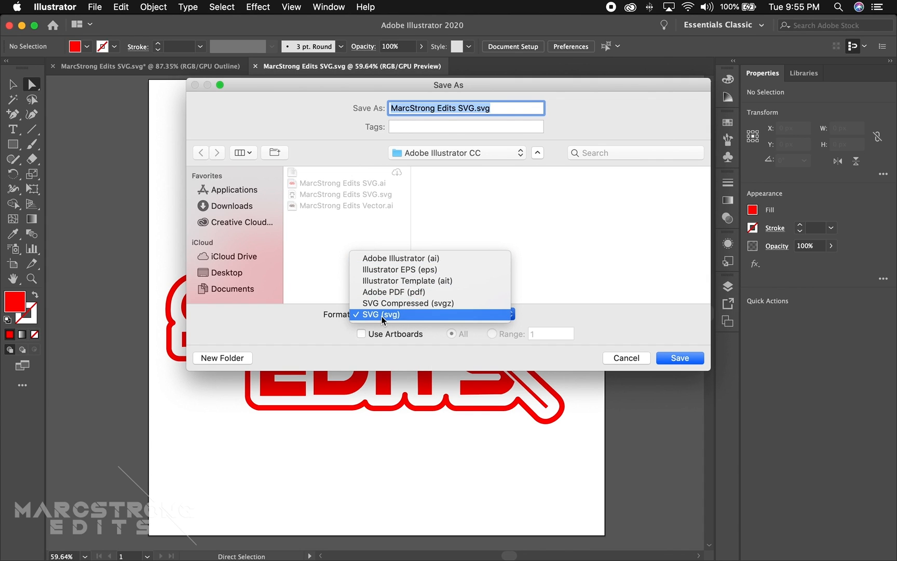
left_click(378, 314)
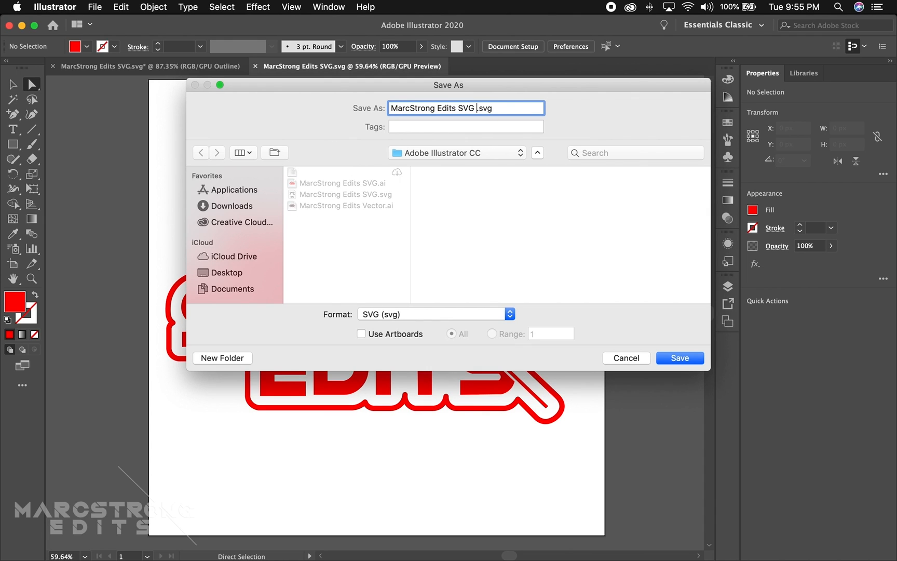
type("2")
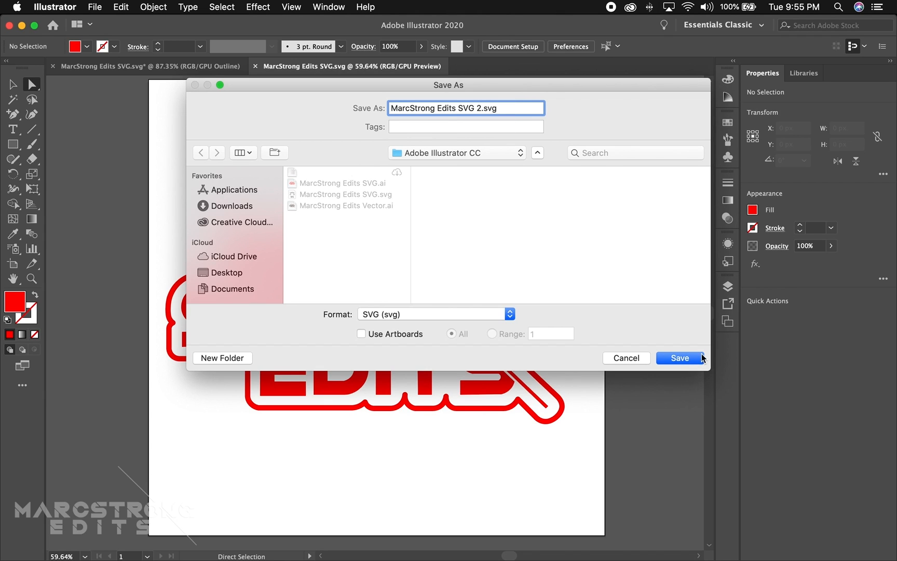
Step: Save 'MarcStrong Edits SVG 2.svg', accepting the SVG Options
left_click(679, 358)
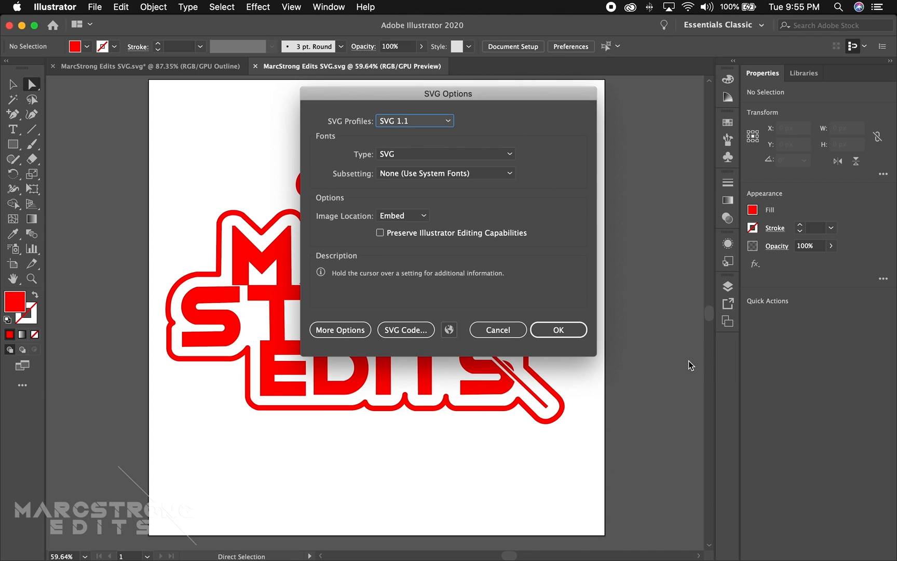
mouse_move(279, 245)
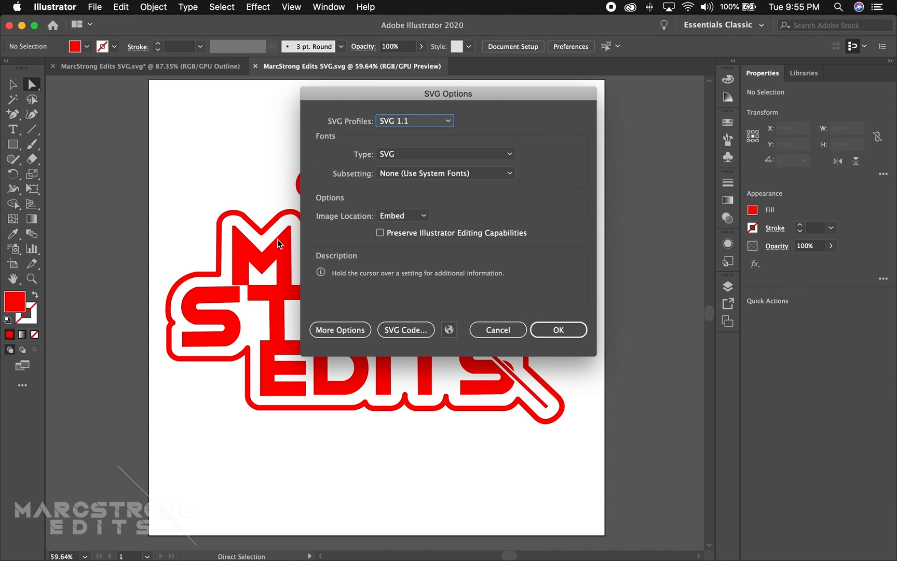
mouse_move(533, 242)
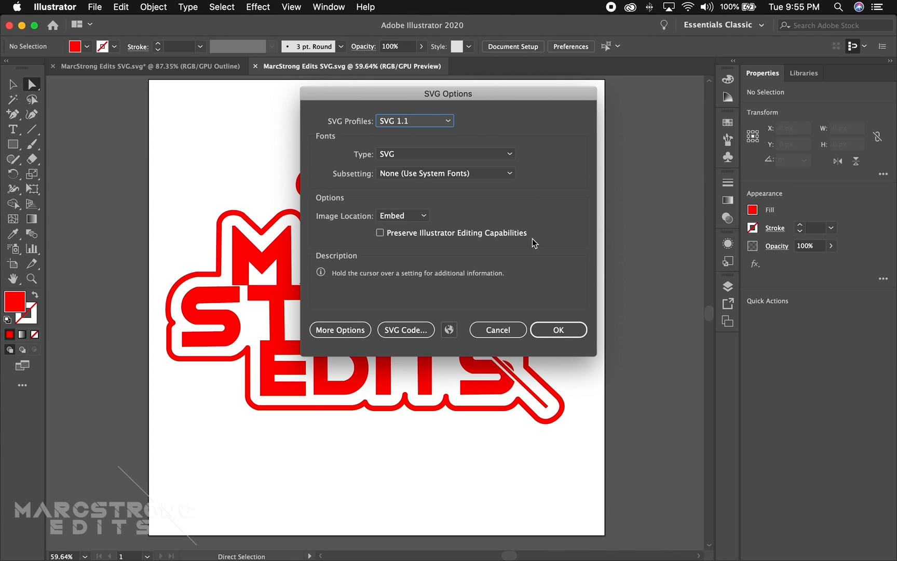
left_click(557, 330)
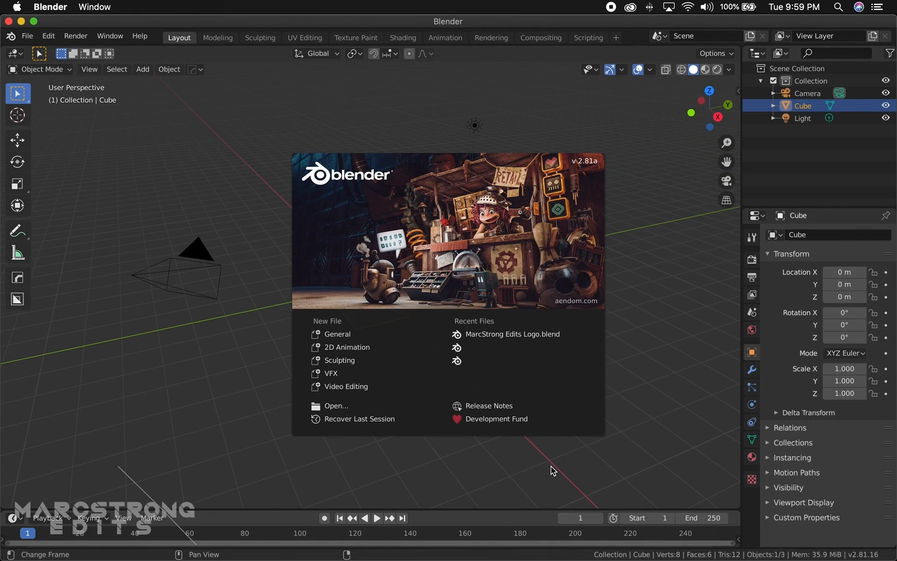
mouse_move(589, 172)
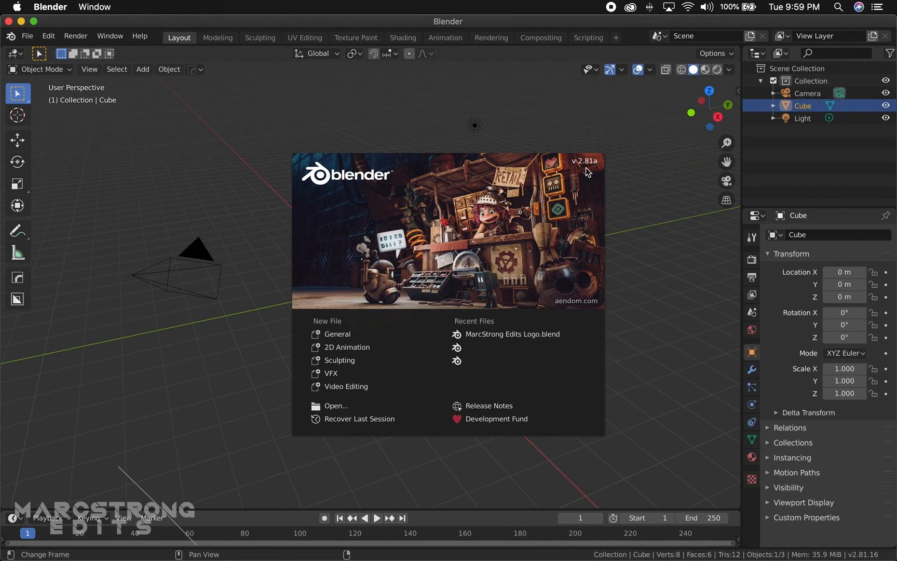
mouse_move(285, 222)
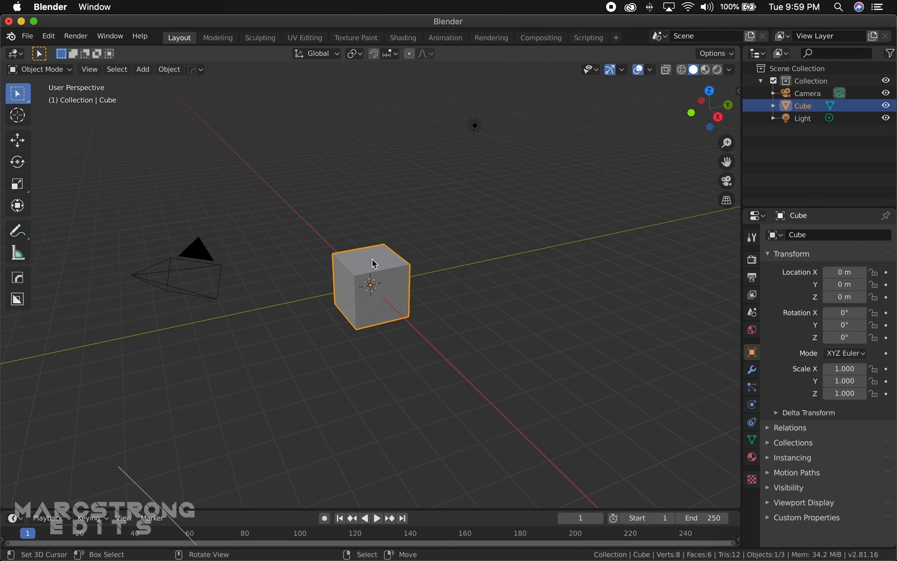
Step: Delete the default cube with X, leaving only the light
key("x")
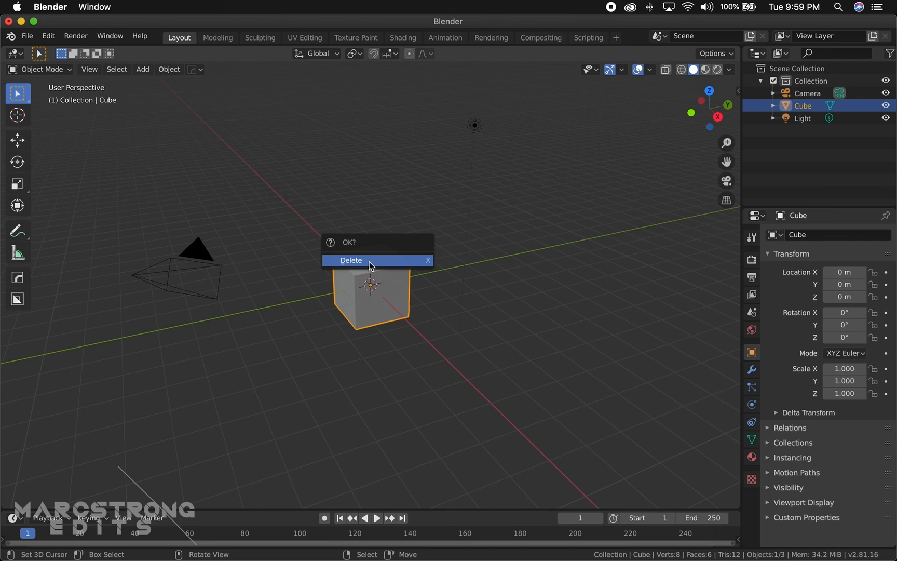
left_click(351, 260)
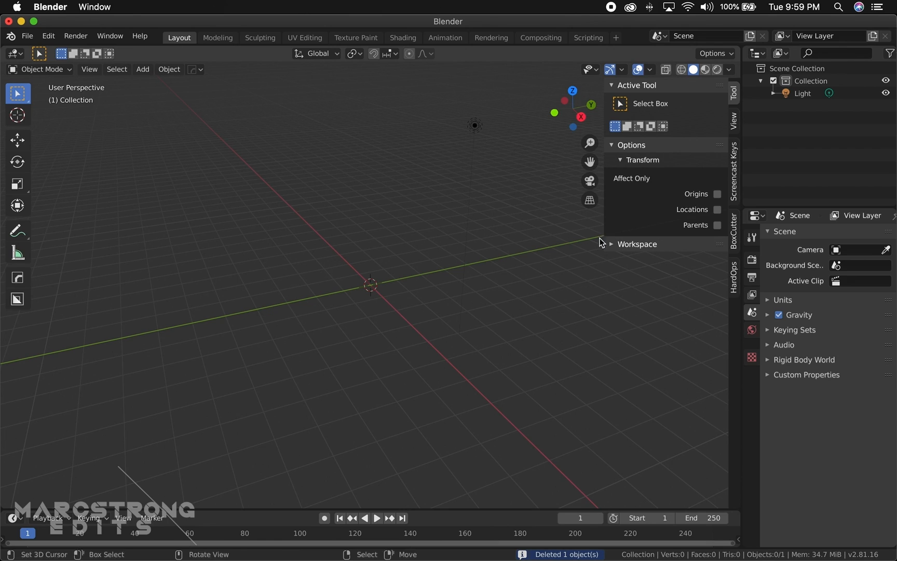
mouse_move(719, 241)
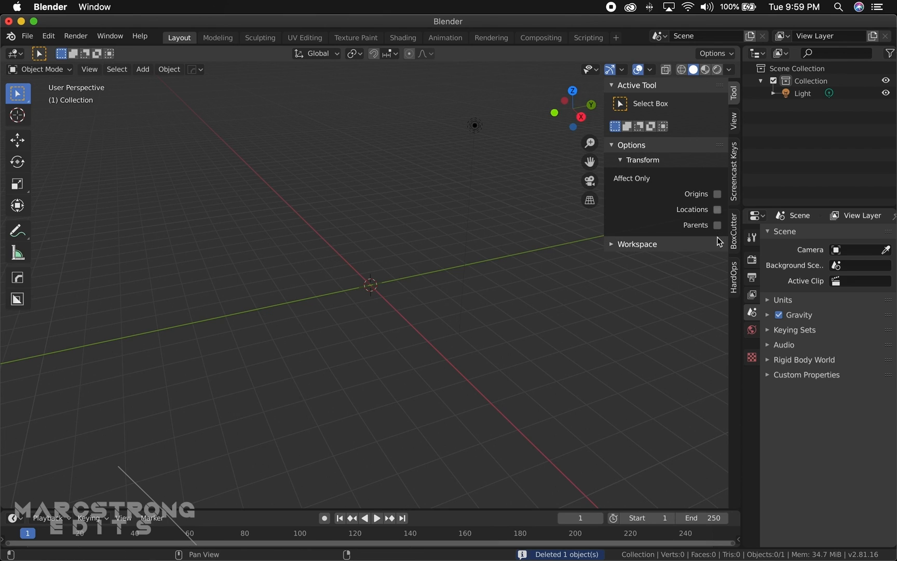
mouse_move(738, 192)
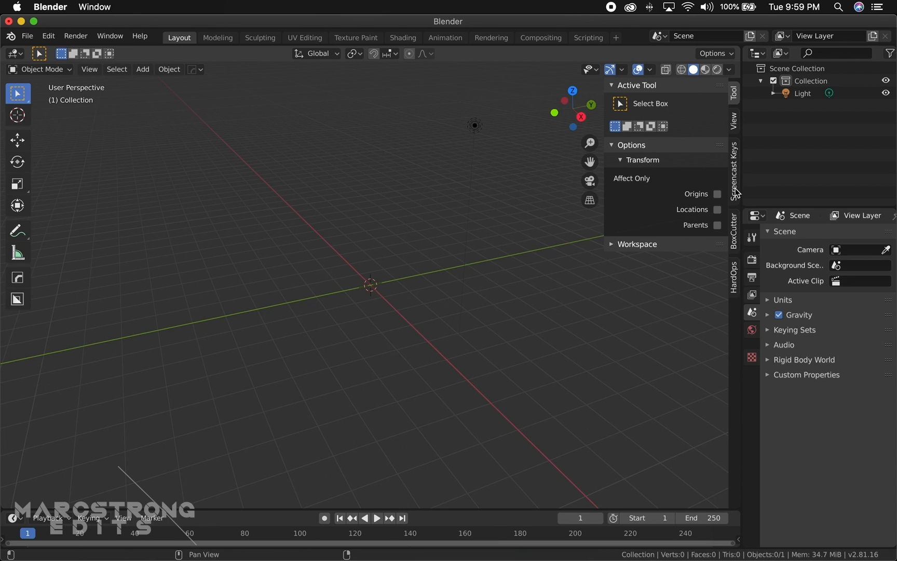
Step: Enable Screencast Keys and switch to the top orthographic view with Numpad 7
left_click(734, 166)
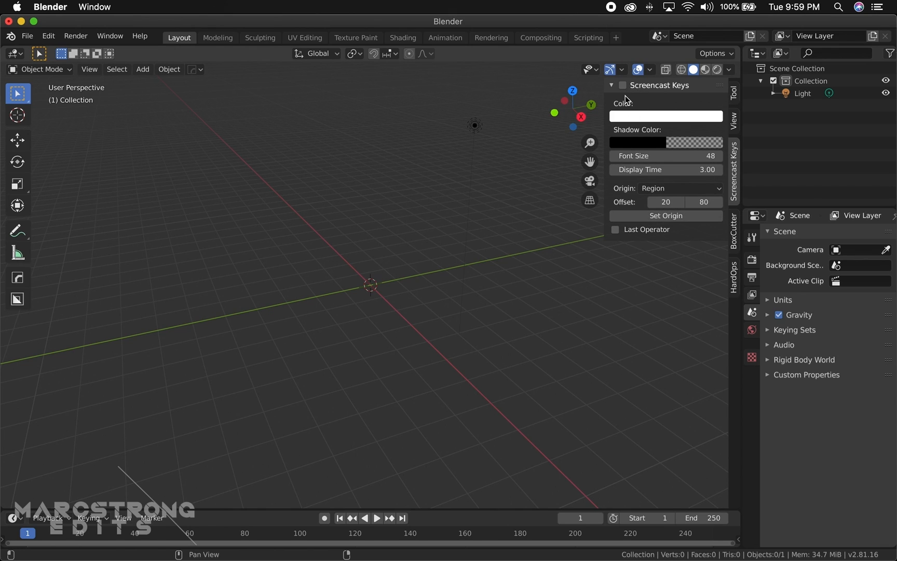
left_click(622, 85)
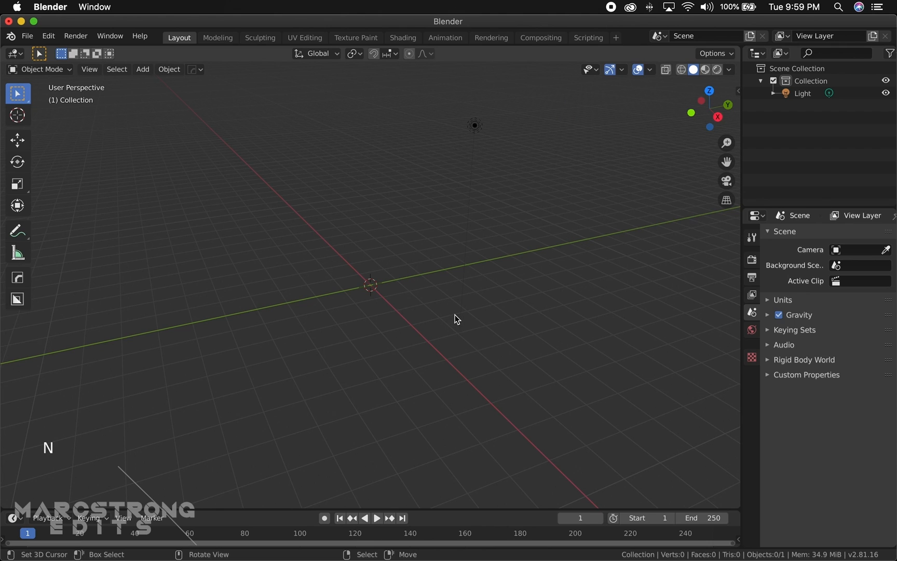
key("7")
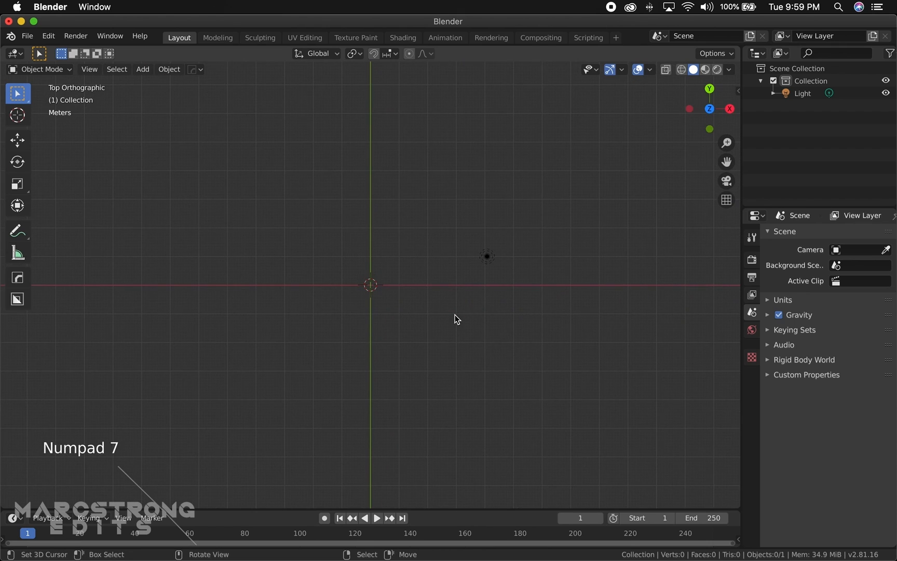
mouse_move(458, 313)
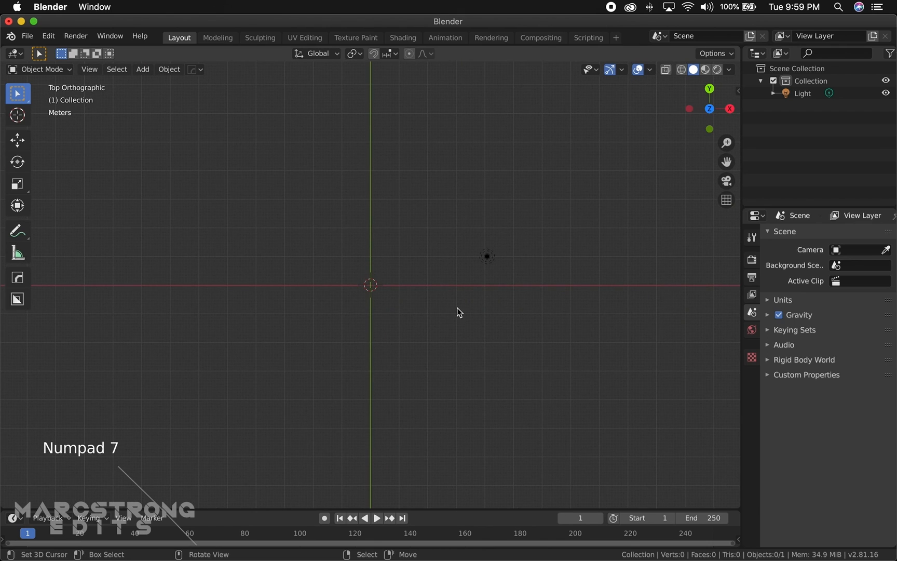
mouse_move(27, 36)
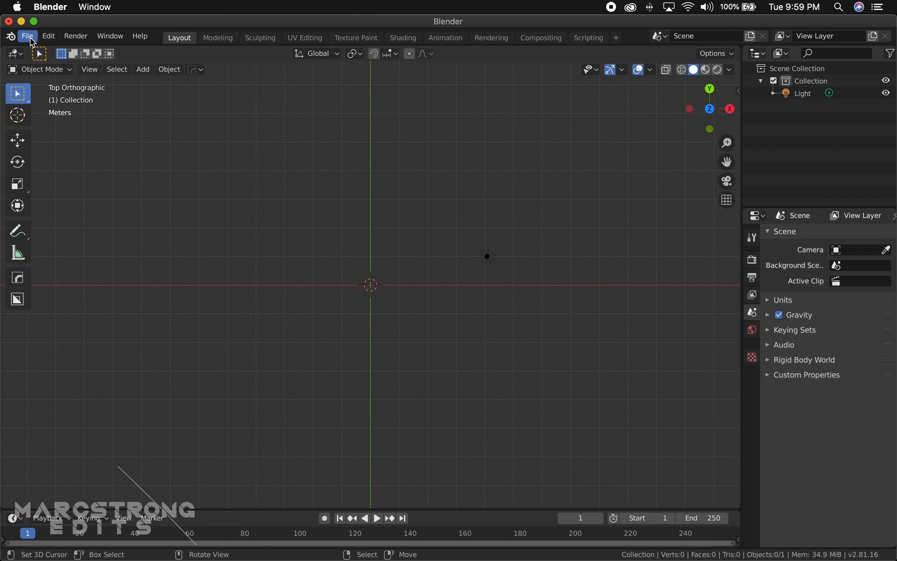
Step: Start an import via File > Import > Scalable Vector Graphics (.svg)
left_click(26, 35)
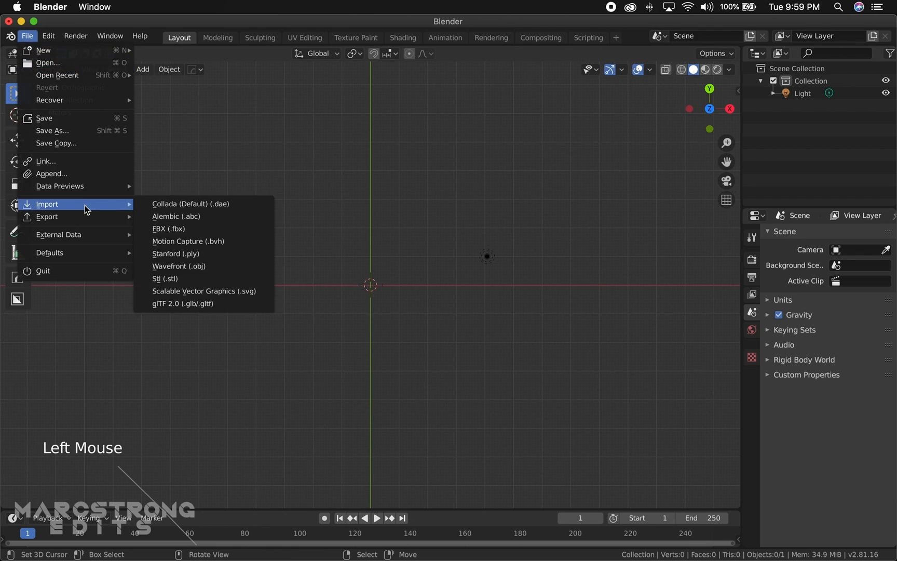
mouse_move(175, 253)
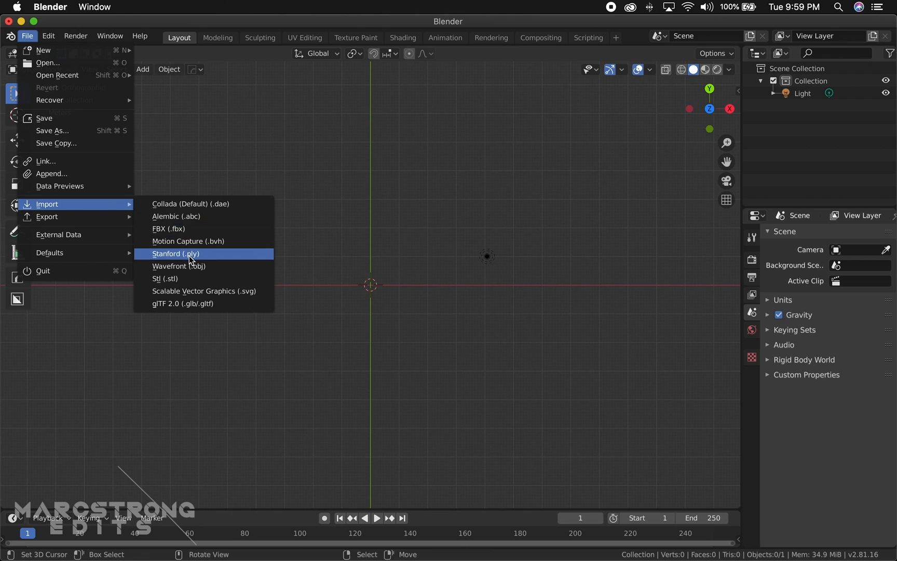
mouse_move(230, 302)
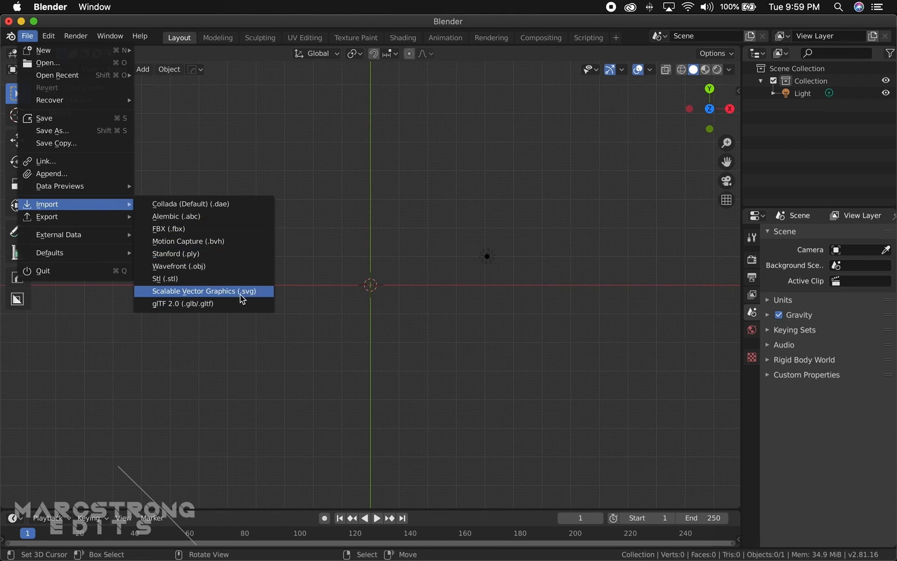
left_click(204, 291)
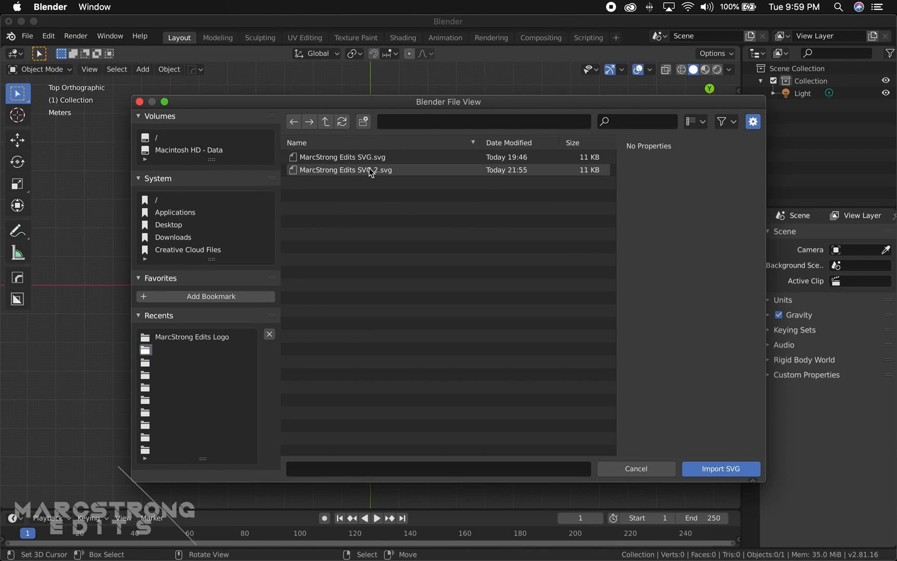
Step: Import 'MarcStrong Edits SVG 2.svg' and scale the logo curves up
left_click(346, 170)
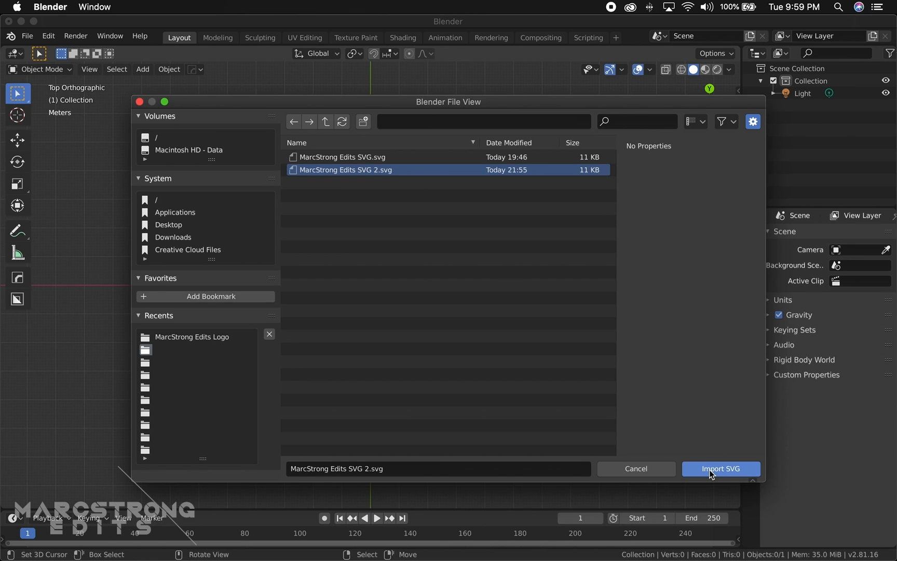
left_click(719, 468)
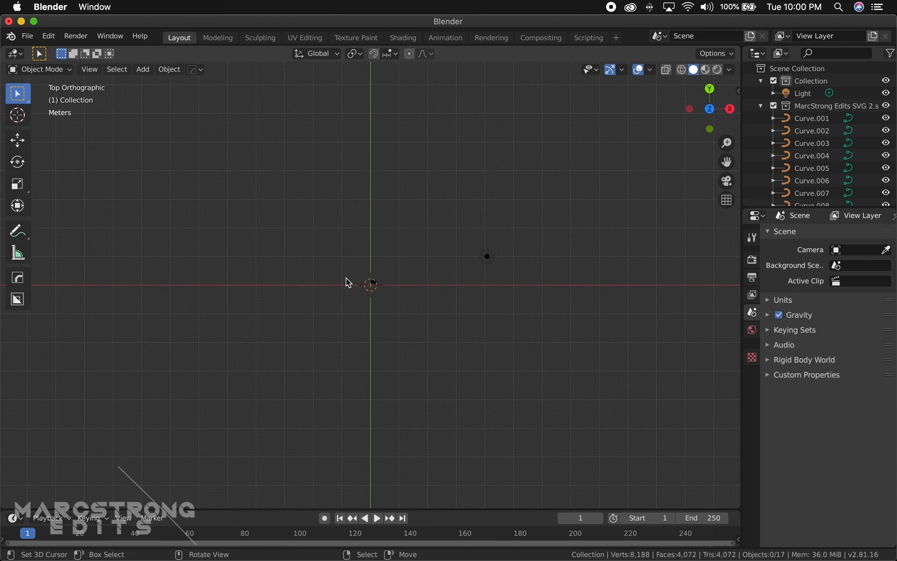
key("b")
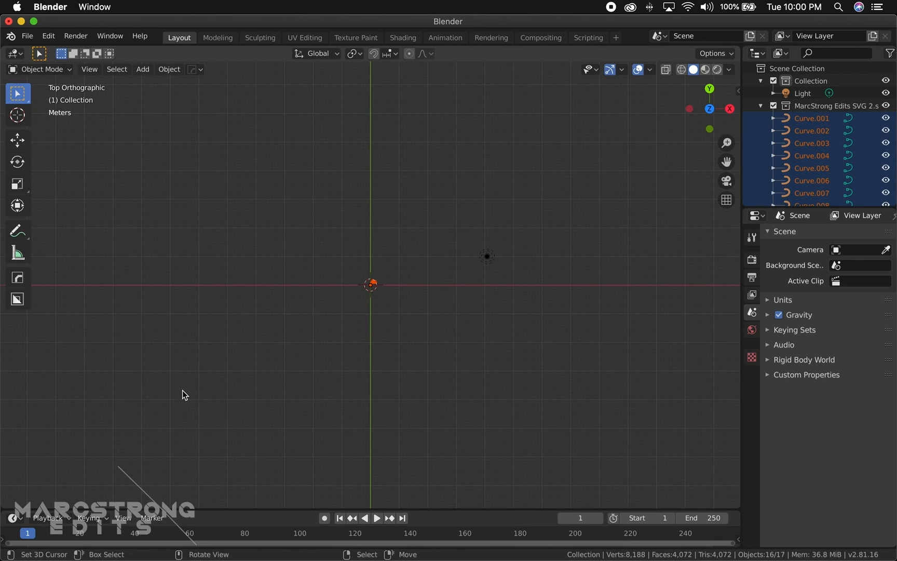
key("s")
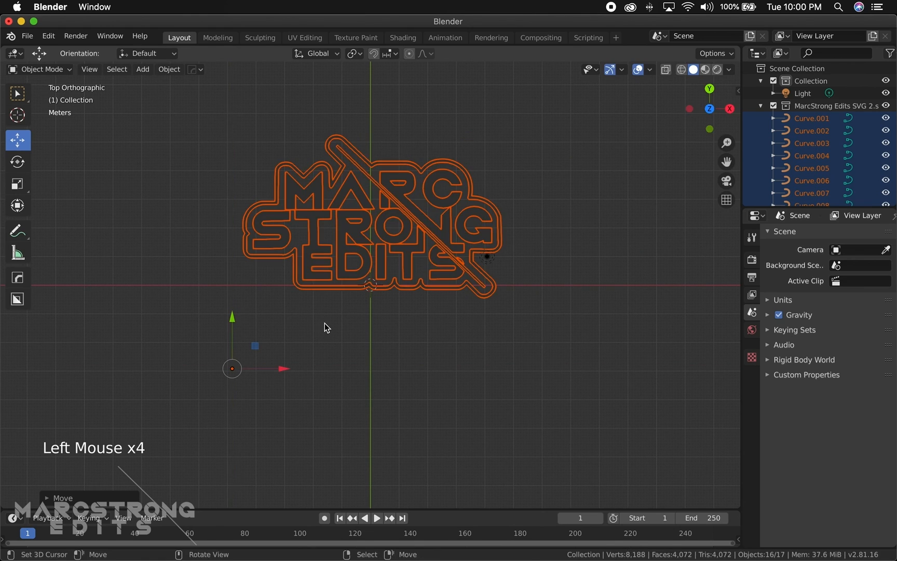
mouse_move(158, 144)
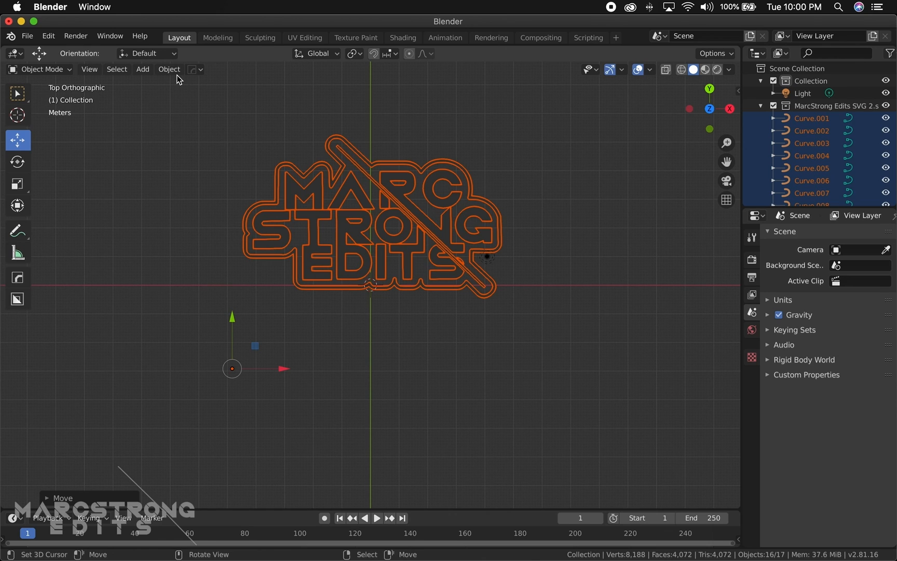
mouse_move(308, 280)
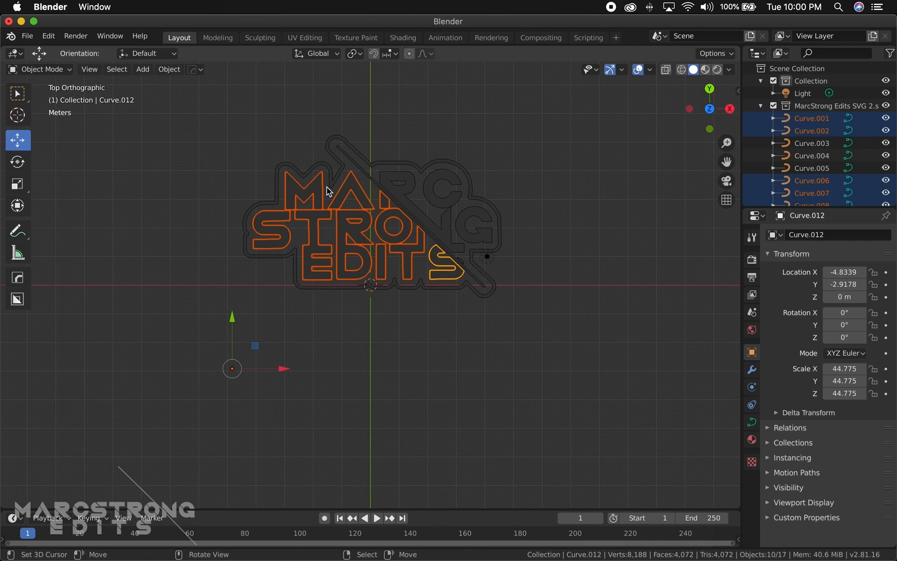
Step: Convert the selected logo curve groups to meshes with Object > Convert to Mesh
left_click(168, 69)
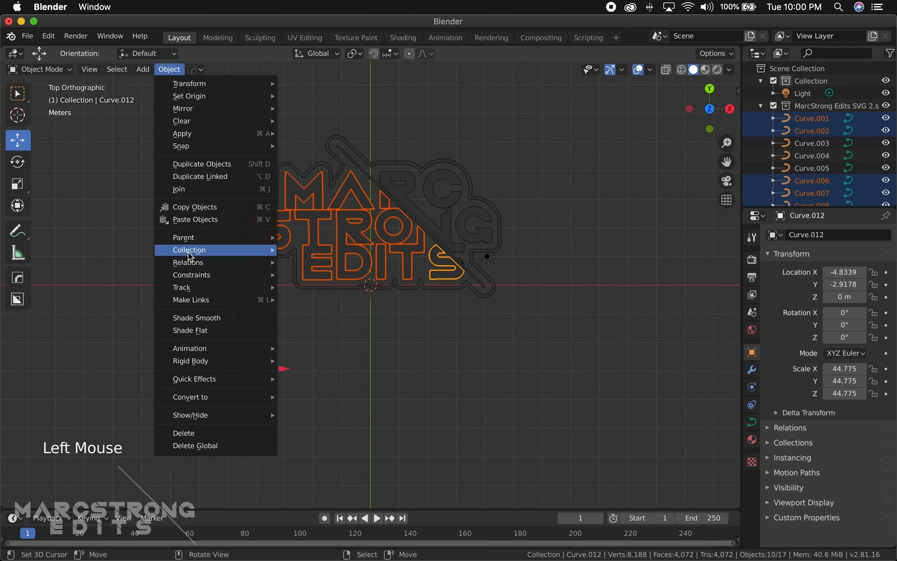
mouse_move(190, 396)
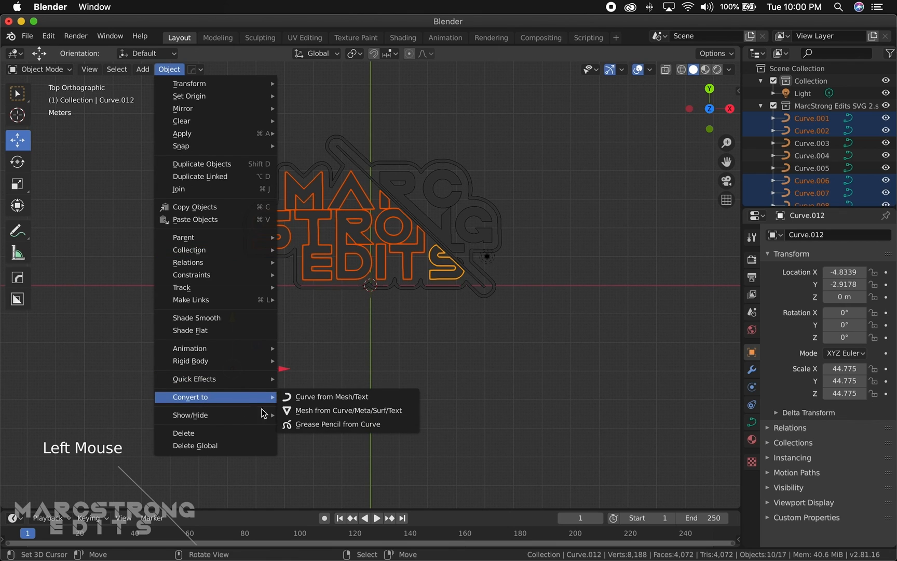
left_click(347, 410)
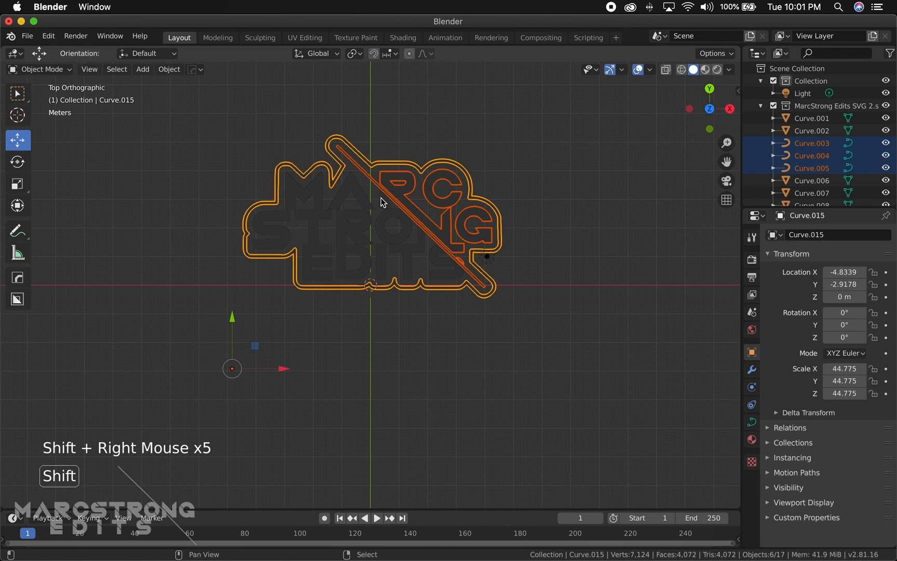
left_click(168, 68)
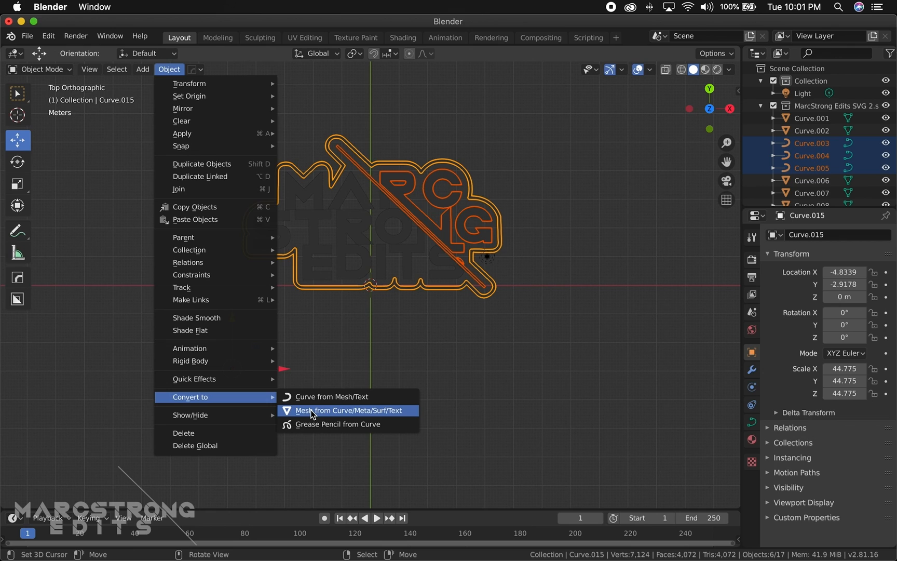
left_click(348, 410)
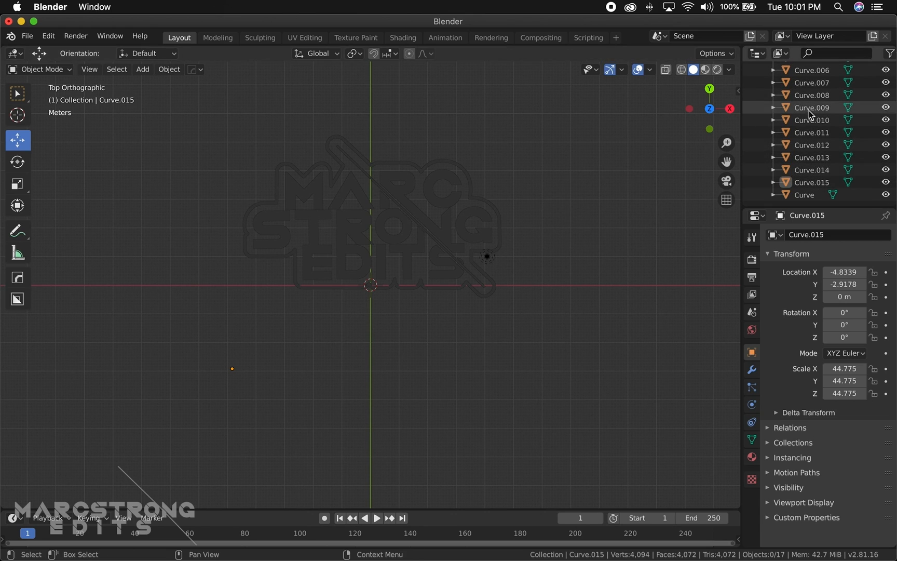
Step: Select the remaining curve pieces, convert them to meshes, and clear the selection
left_click(810, 182)
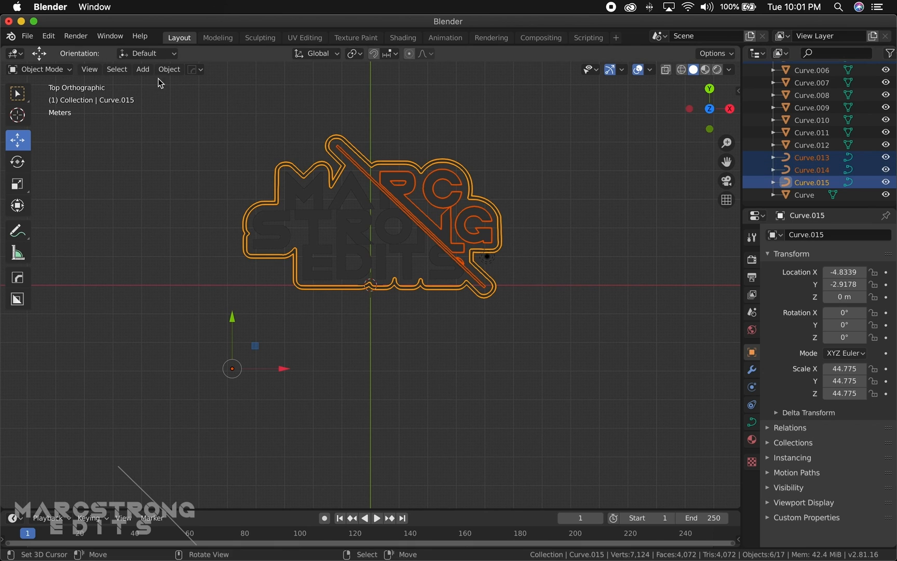
left_click(168, 69)
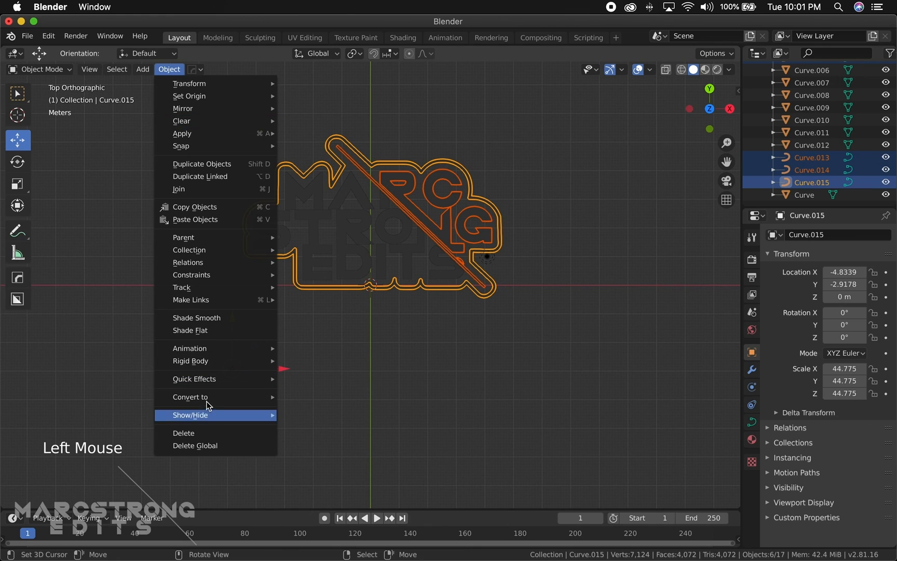
left_click(190, 397)
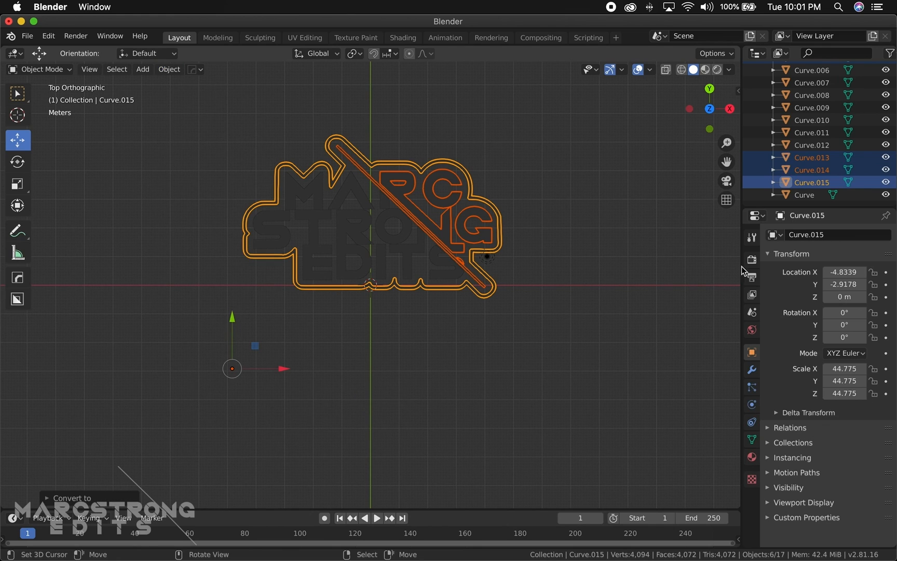
mouse_move(779, 157)
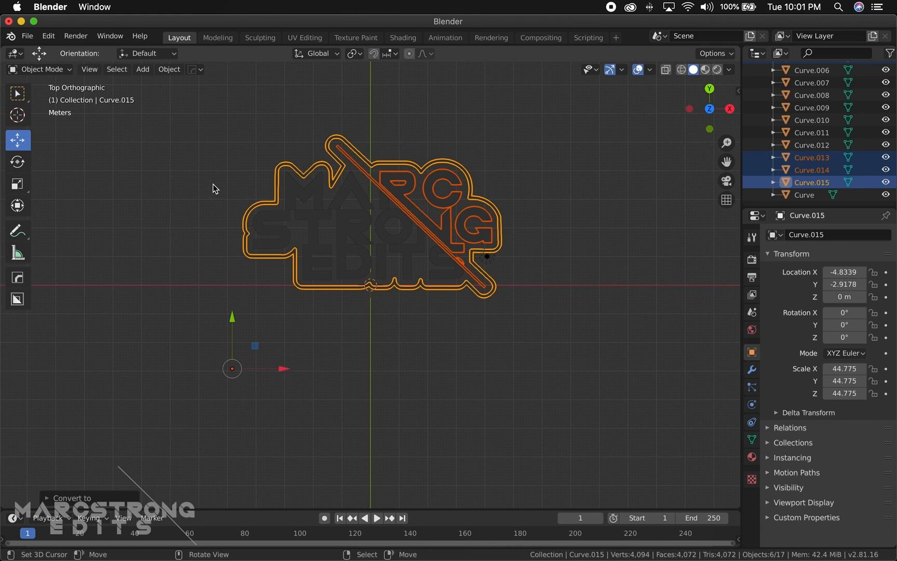
right_click(313, 236)
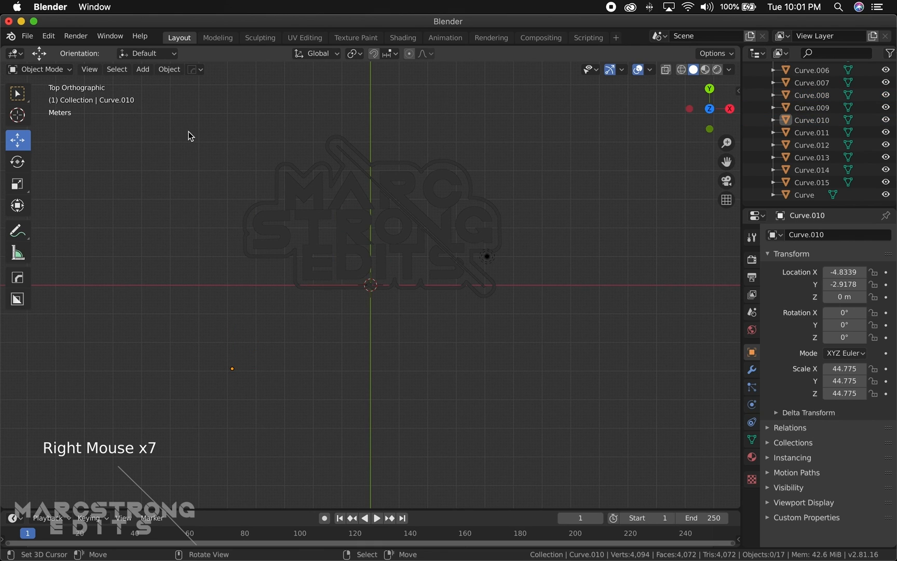
Step: Box-select every logo piece and join them with Ctrl+J into Curve.010
left_click_drag(190, 137, 533, 313)
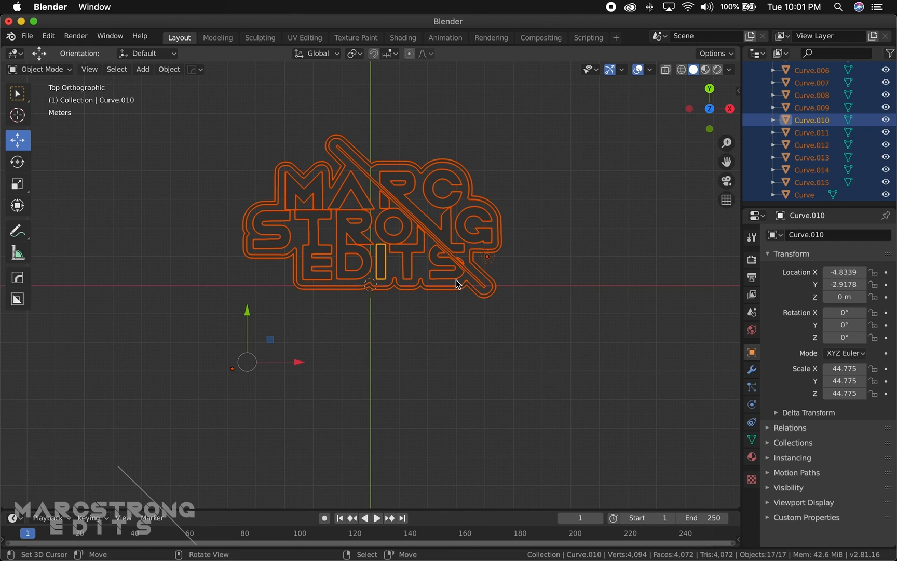
key("ctrl")
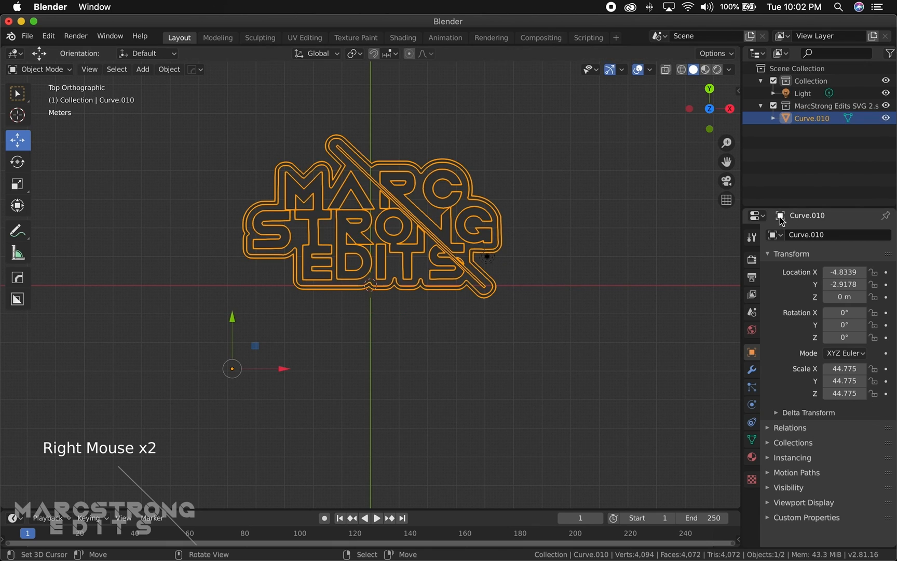
left_click(885, 118)
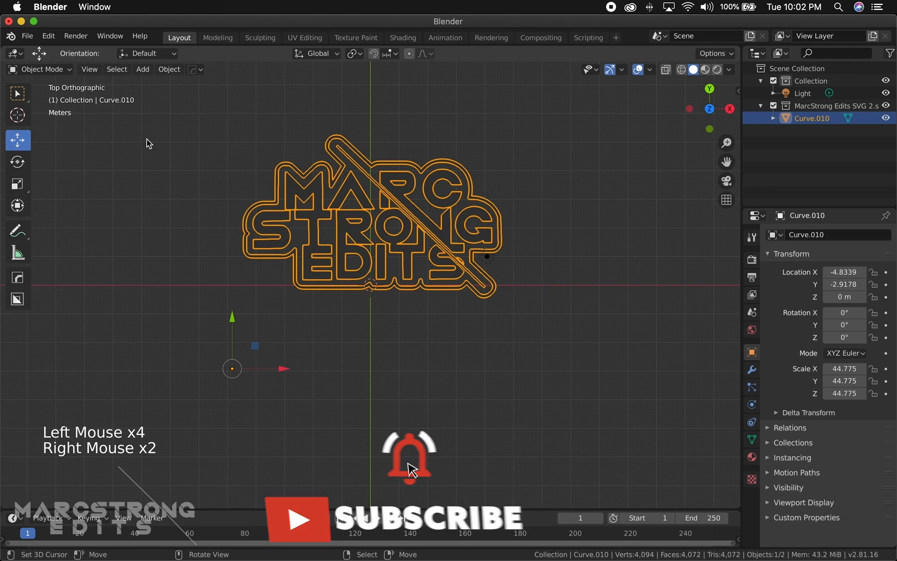
Step: In Edit Mode, rotate the whole logo 90° on X upright, raise it, and extrude
left_click(40, 69)
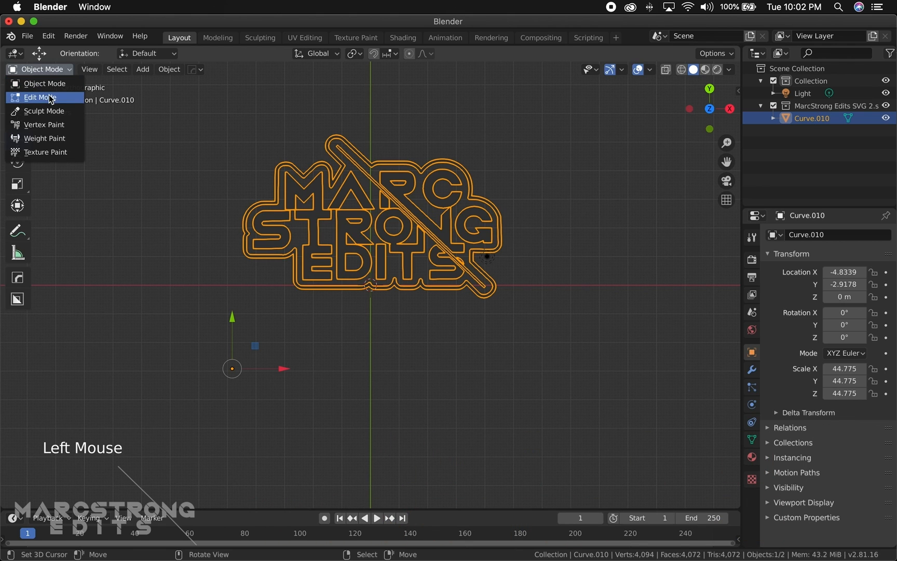
left_click(39, 97)
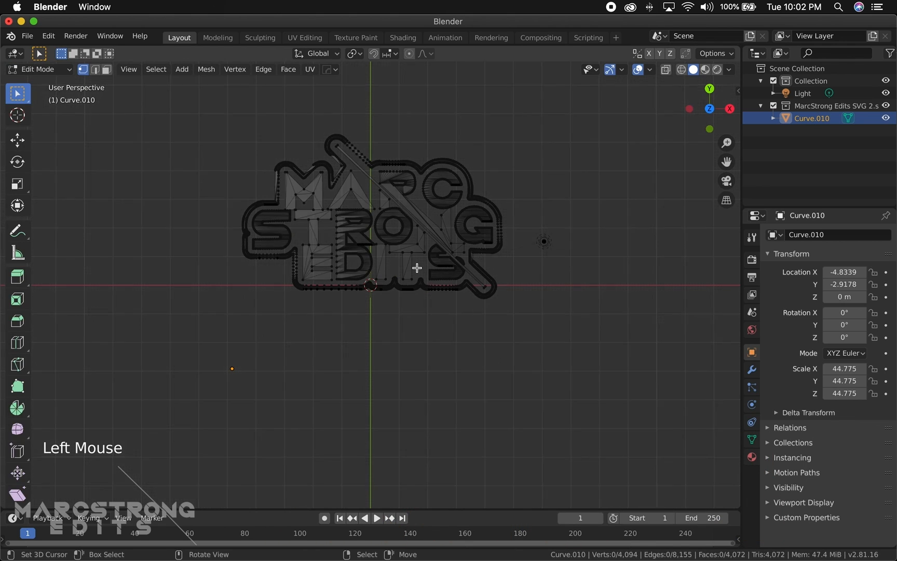
left_click_drag(417, 267, 372, 272)
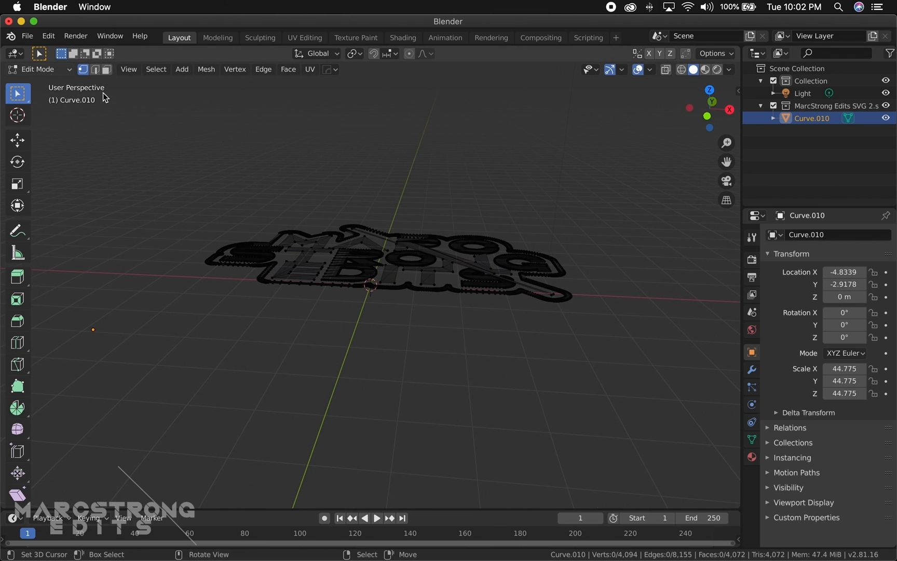
key("a")
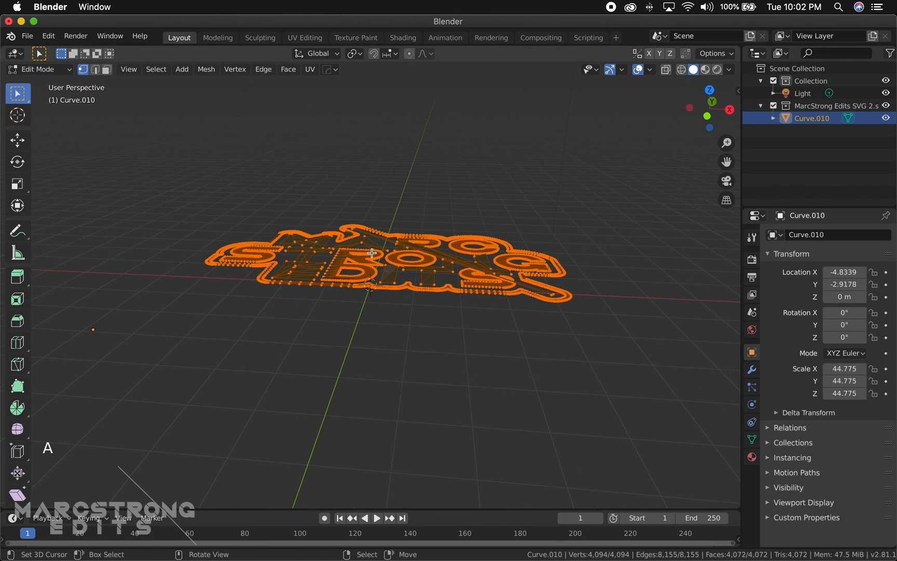
key("r")
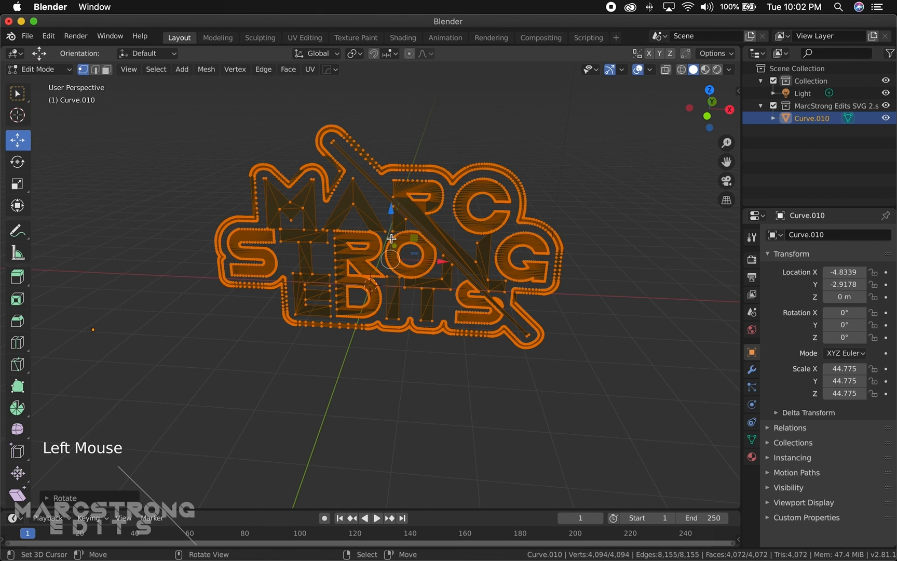
key("1")
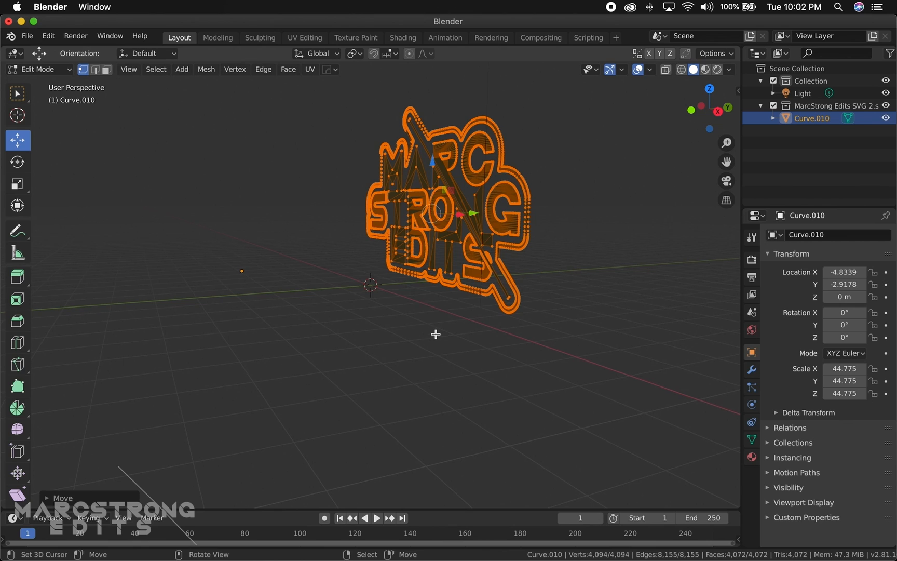
key("e")
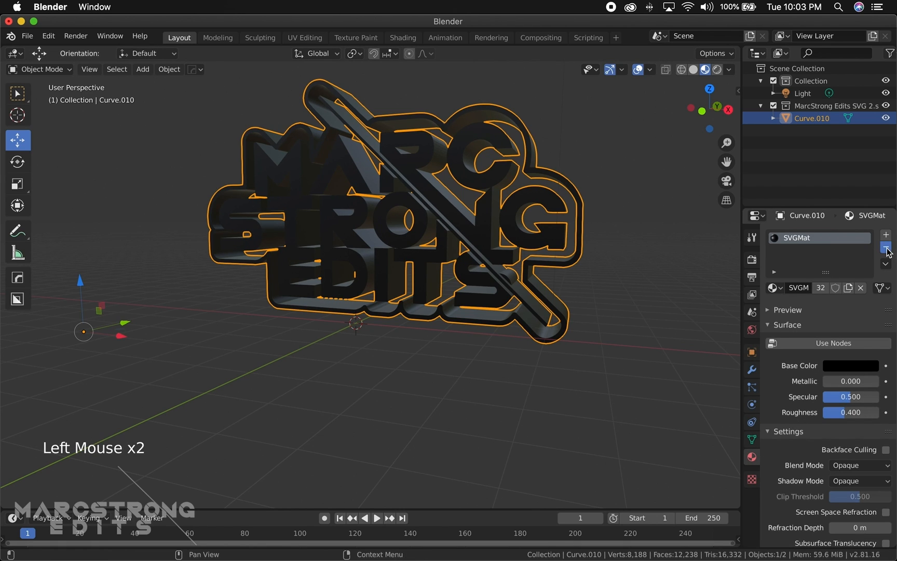
Step: Replace SVGMat with a red material named color and view it in Rendered shading
left_click(886, 247)
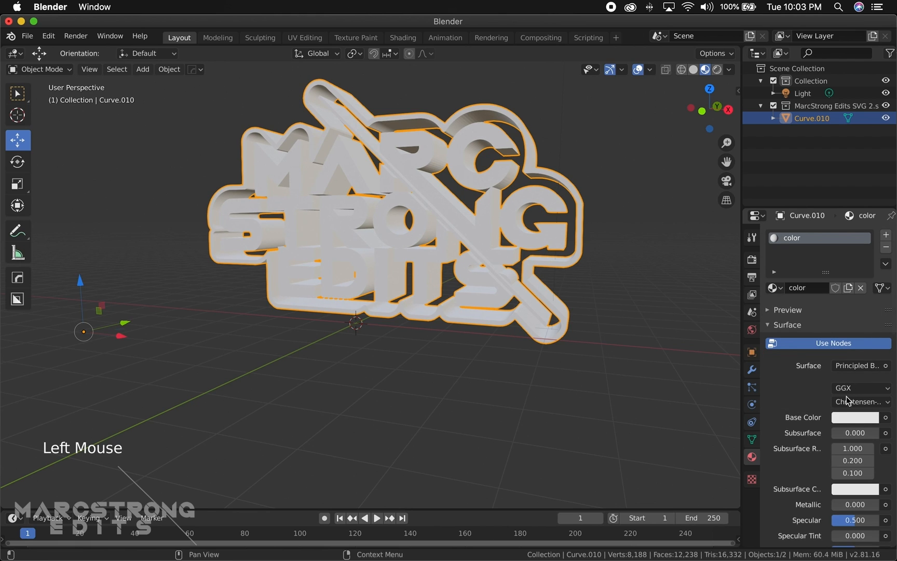
left_click(856, 417)
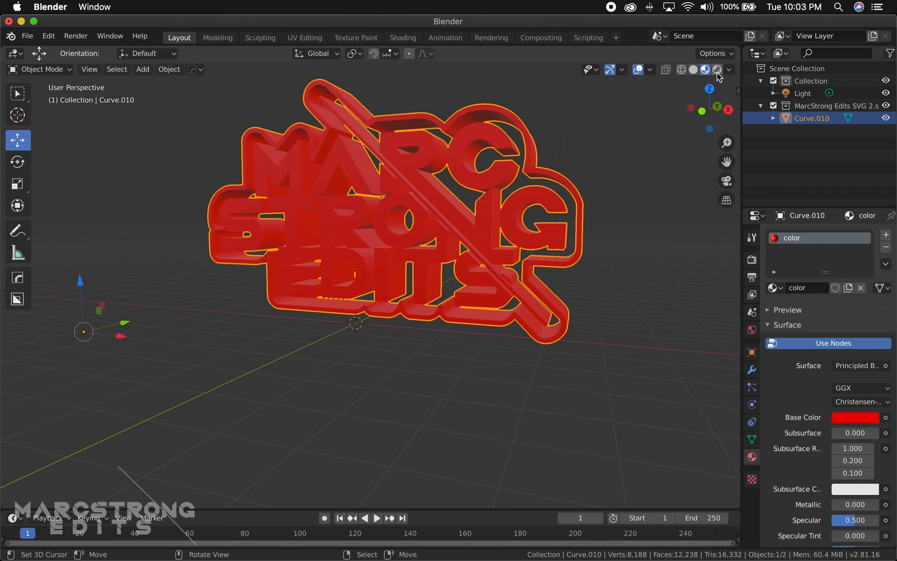
left_click(717, 69)
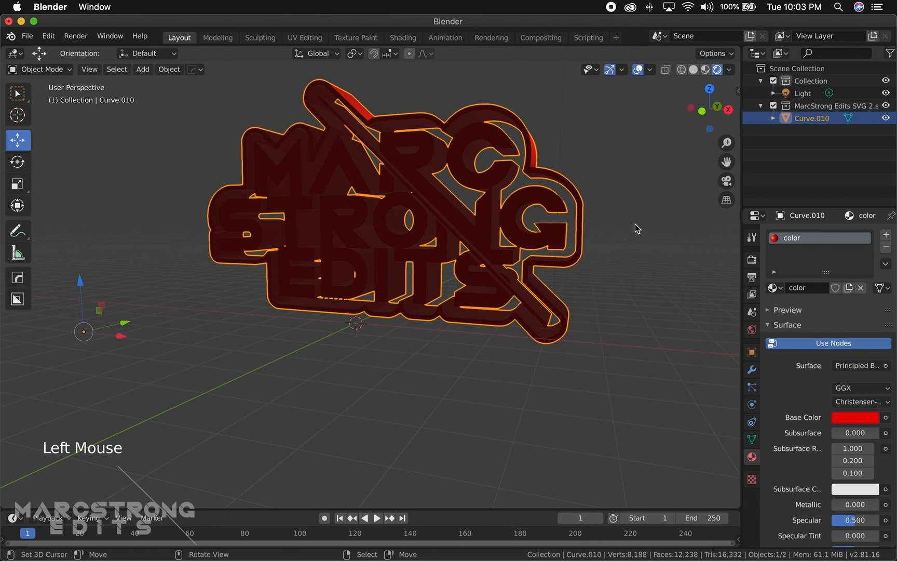
mouse_move(662, 249)
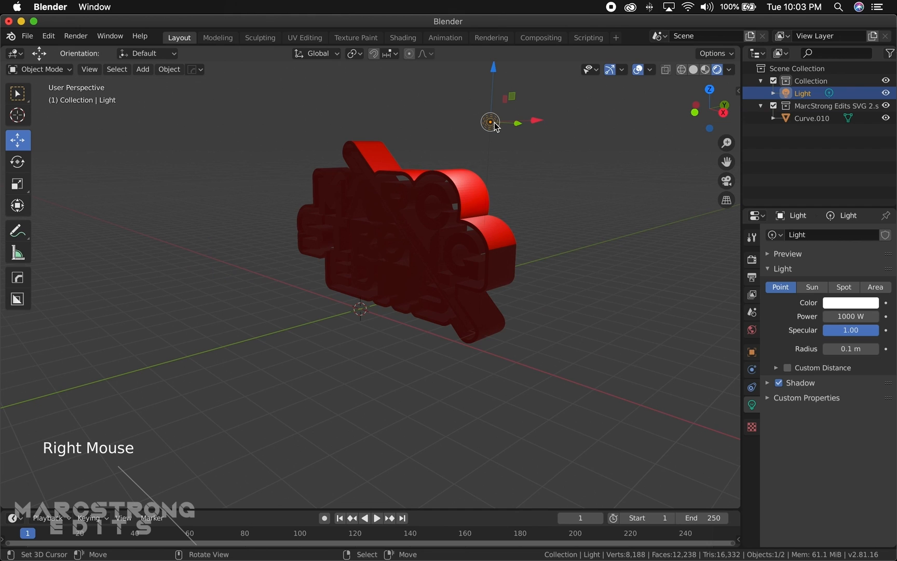
Step: Duplicate the original point light to create Light.001
key("shift+d")
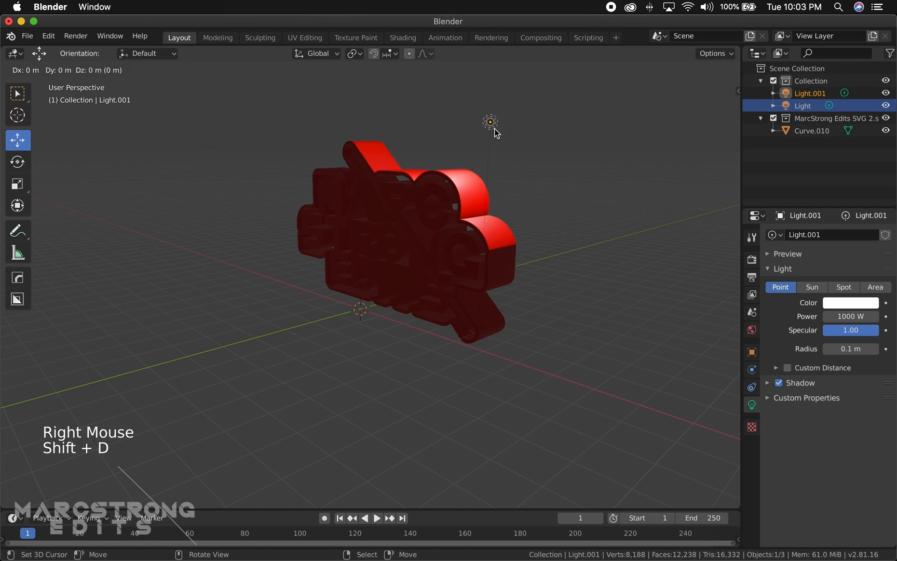